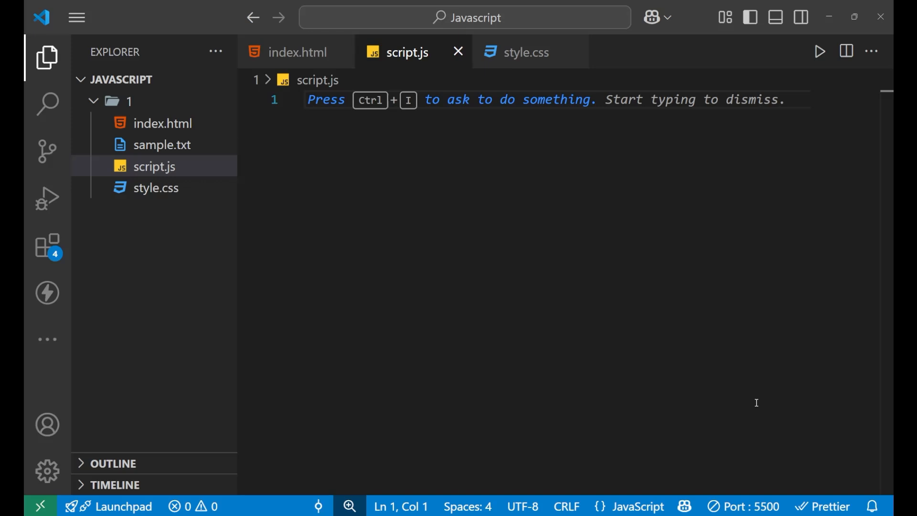
- Declare const now = new Date() on line 1 and highlight Date, new and now to explain them
text(const now)
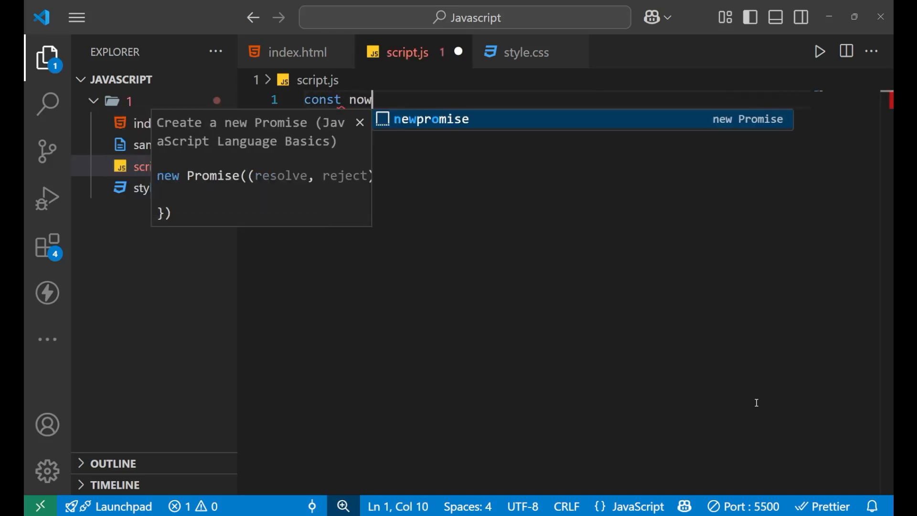
text(=)
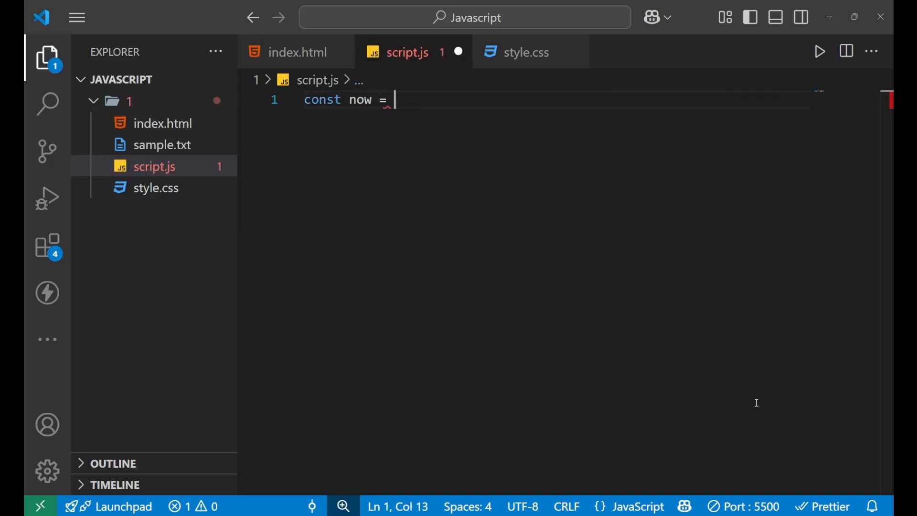
text(new)
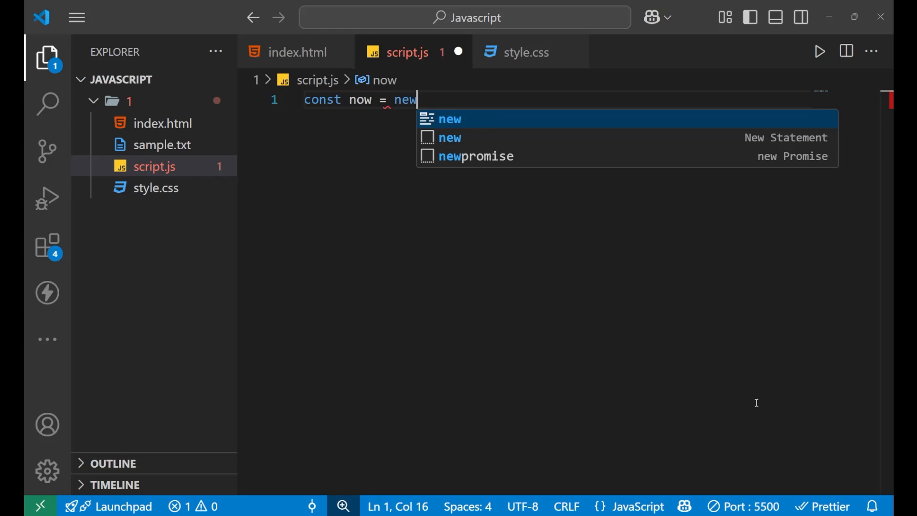
text(Date();)
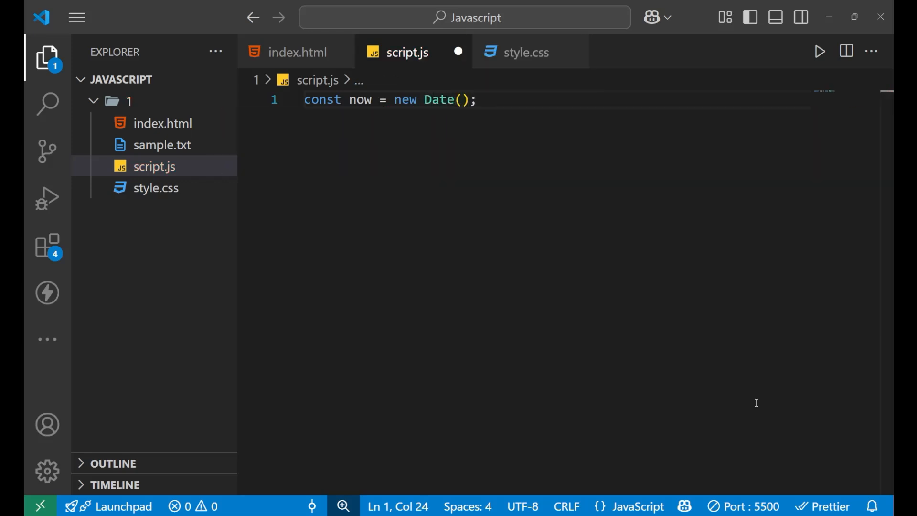
double_click(438, 100)
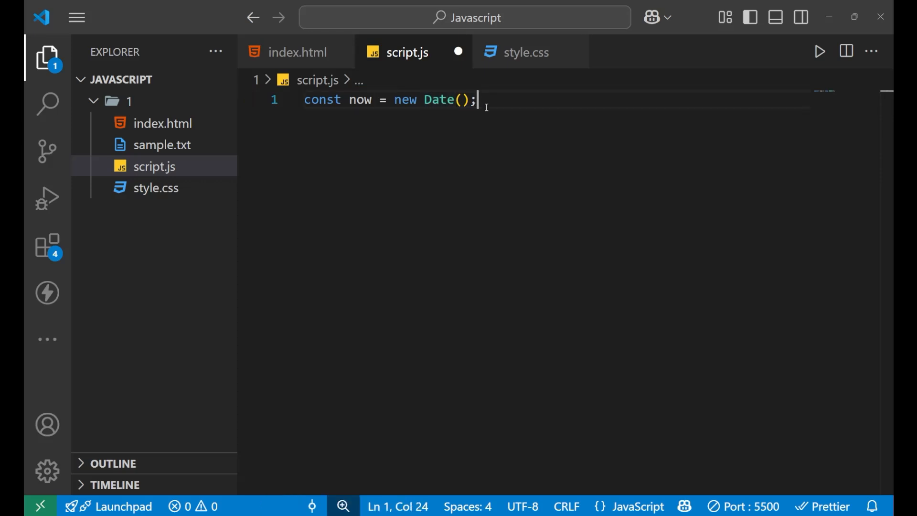
double_click(439, 100)
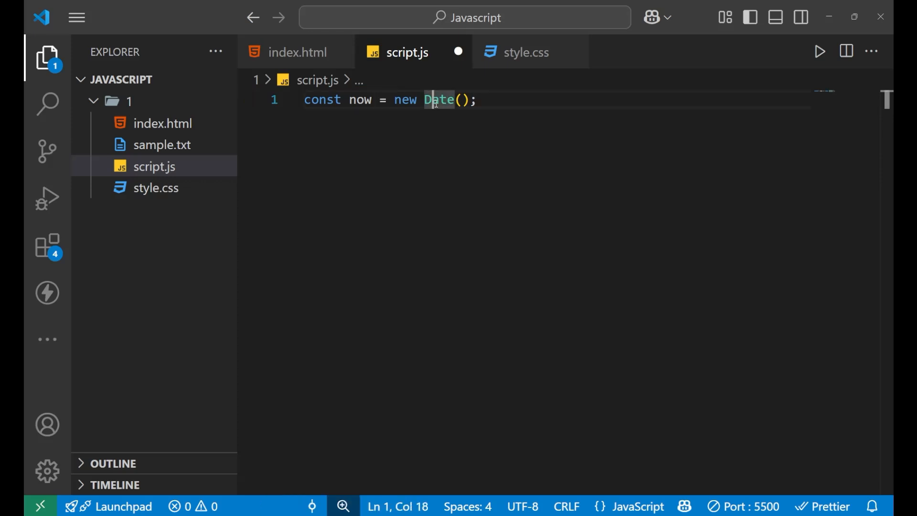
click(485, 100)
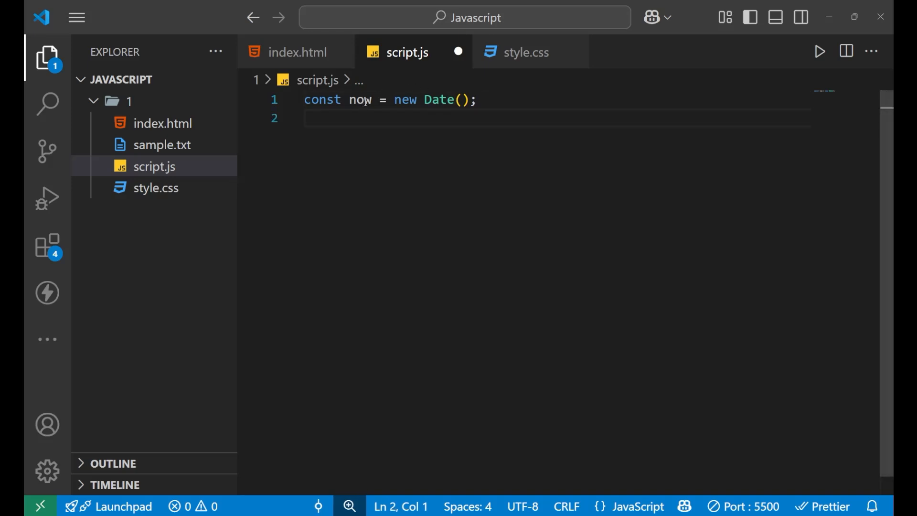
double_click(403, 99)
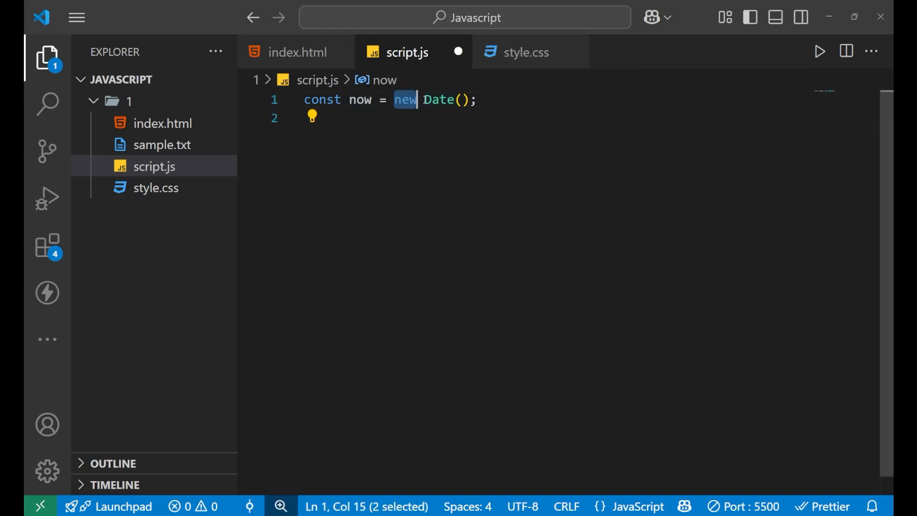
double_click(361, 99)
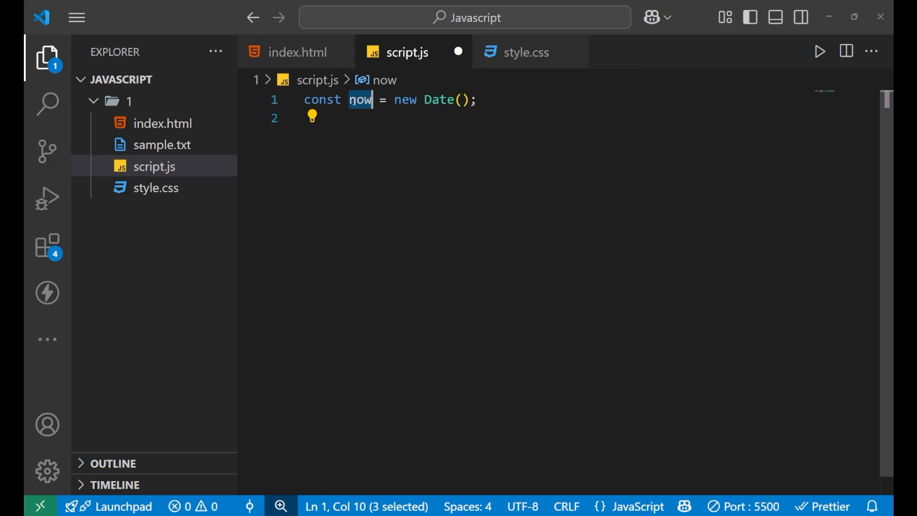
- Add console.log(now) on line 2 to log the full date
text(cons)
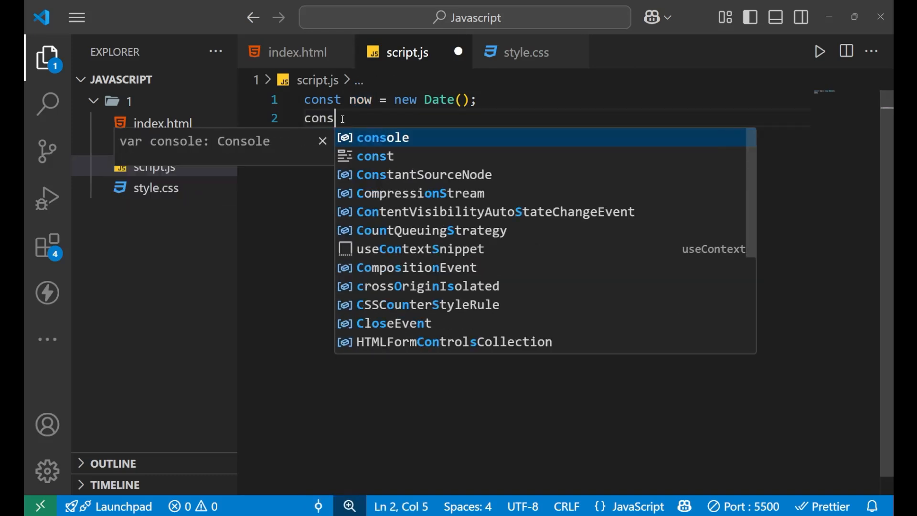
text(ole.log)
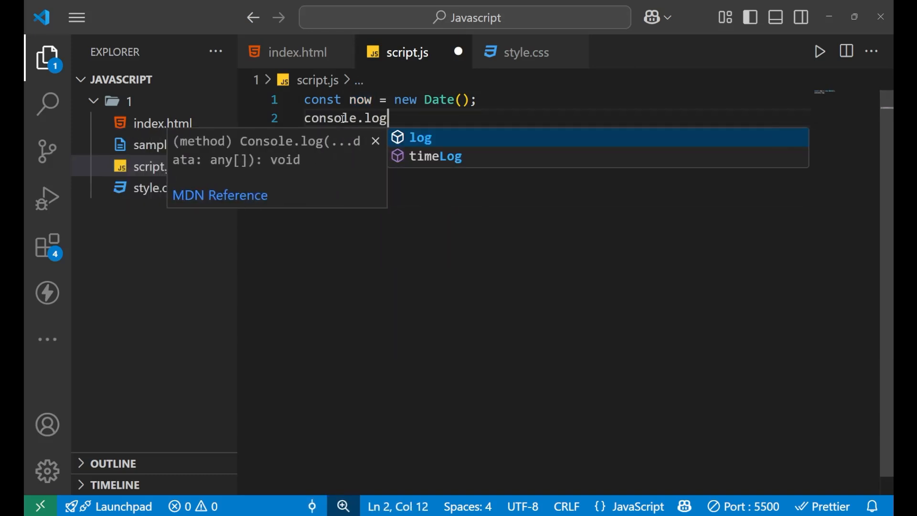
text((now)
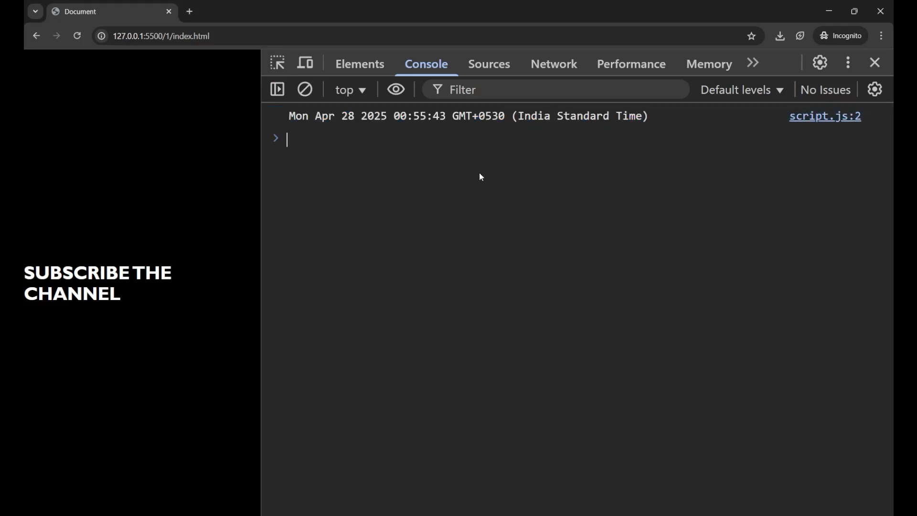
mouse_move(351, 136)
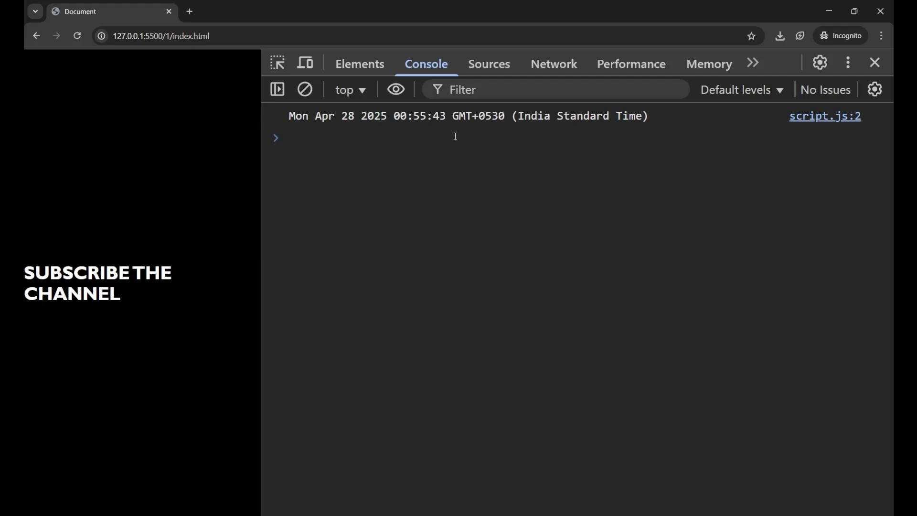
- Highlight the India Standard Time part of the console output and switch back to the editor
double_click(478, 116)
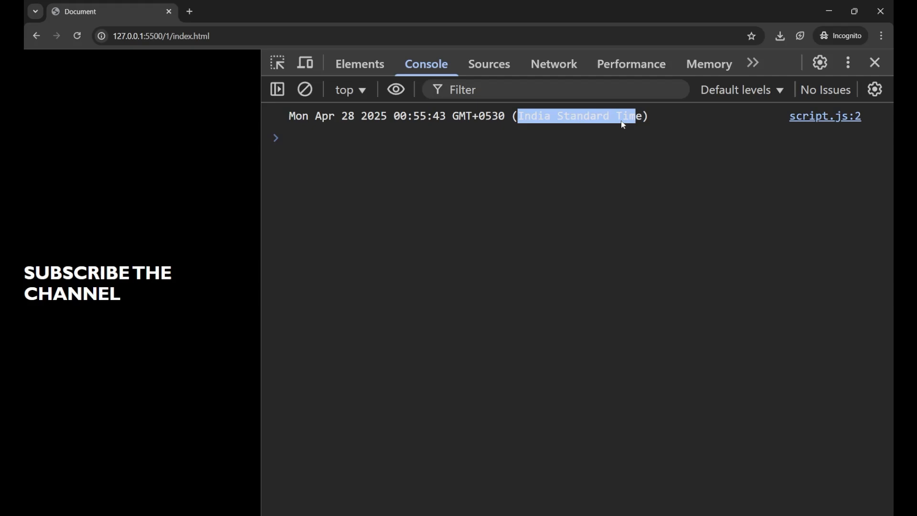
key(alt+tab)
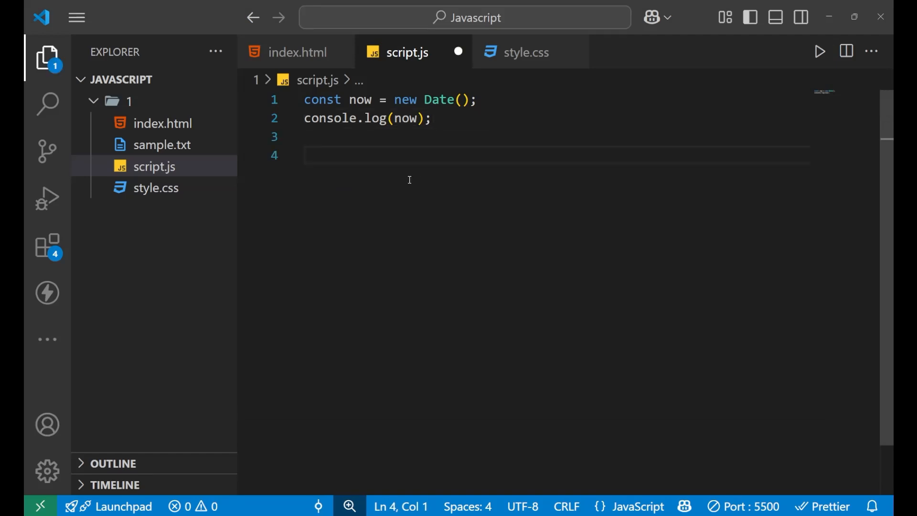
mouse_move(380, 164)
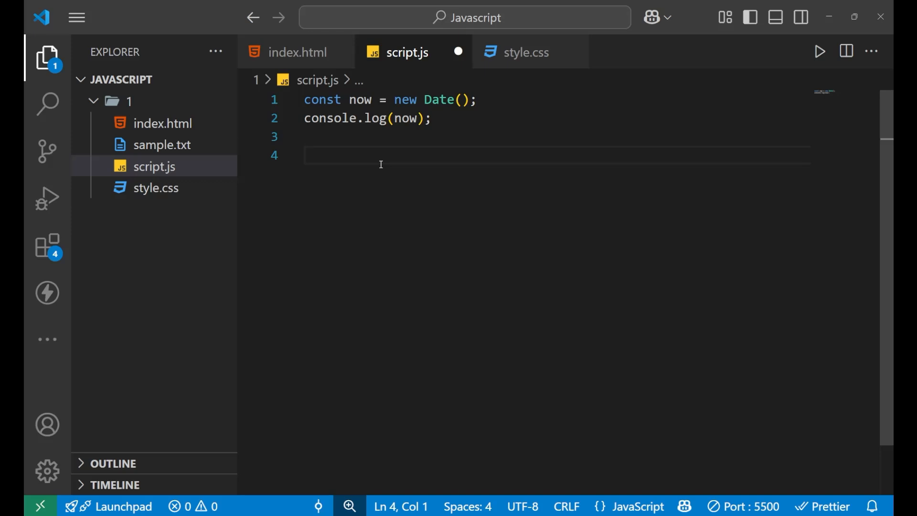
- Add console.log(now.toDateString()); on line 4 and highlight the toDateString method
text(co)
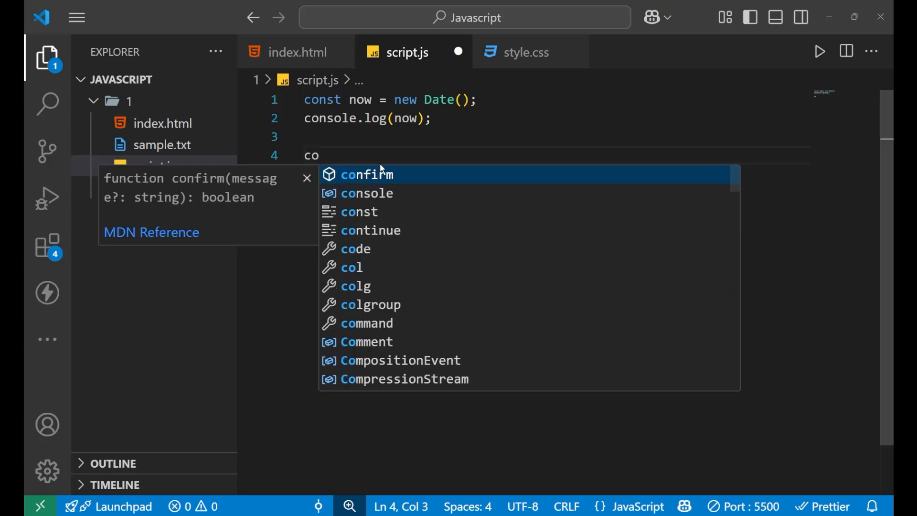
text(nsole.log)
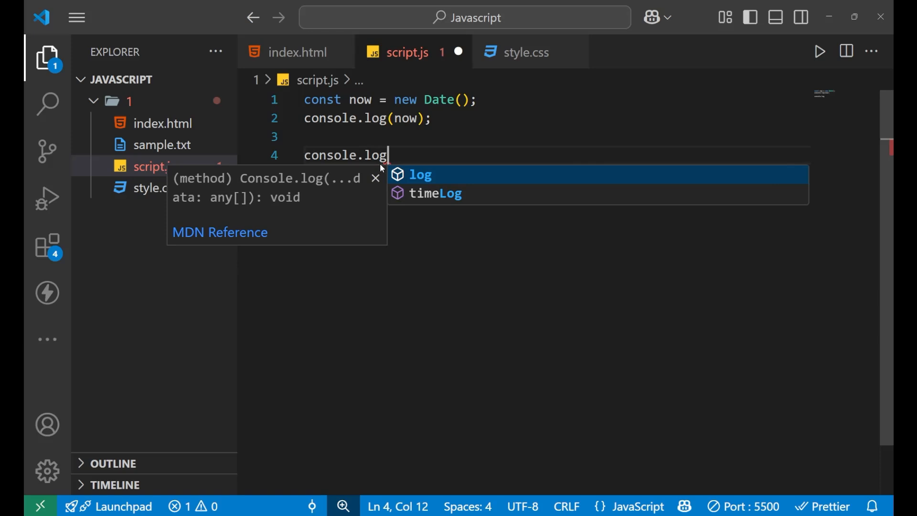
text((now)
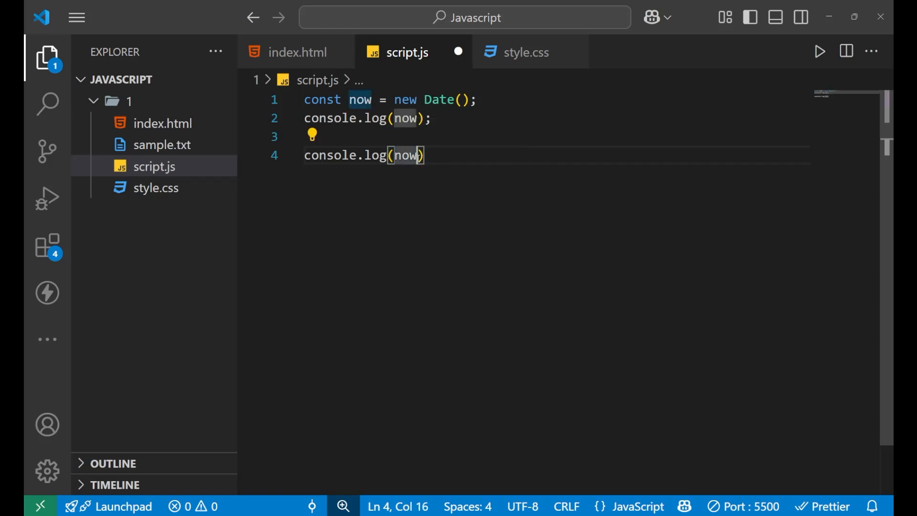
text(.)
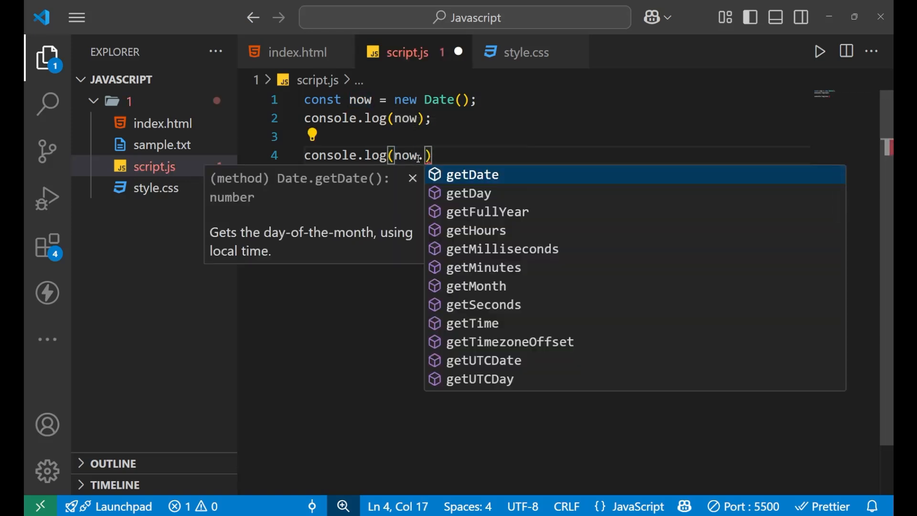
text(toDateString)
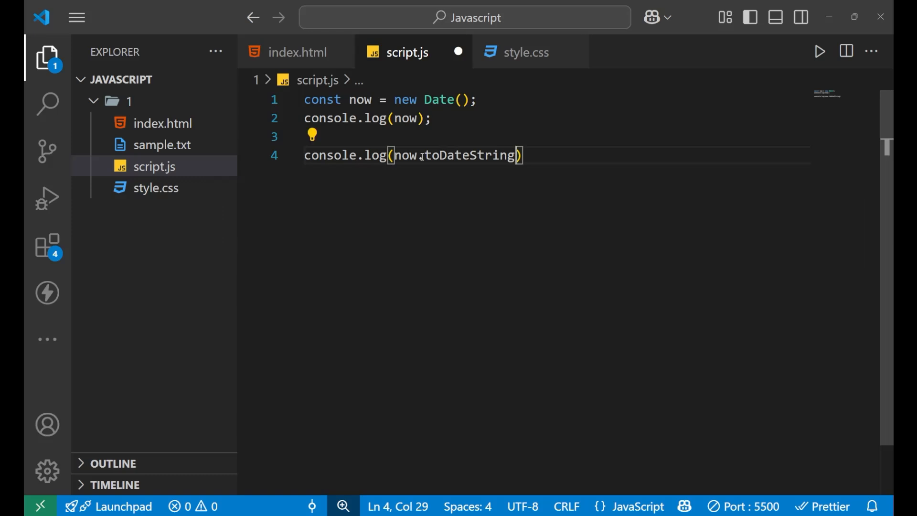
text(();)
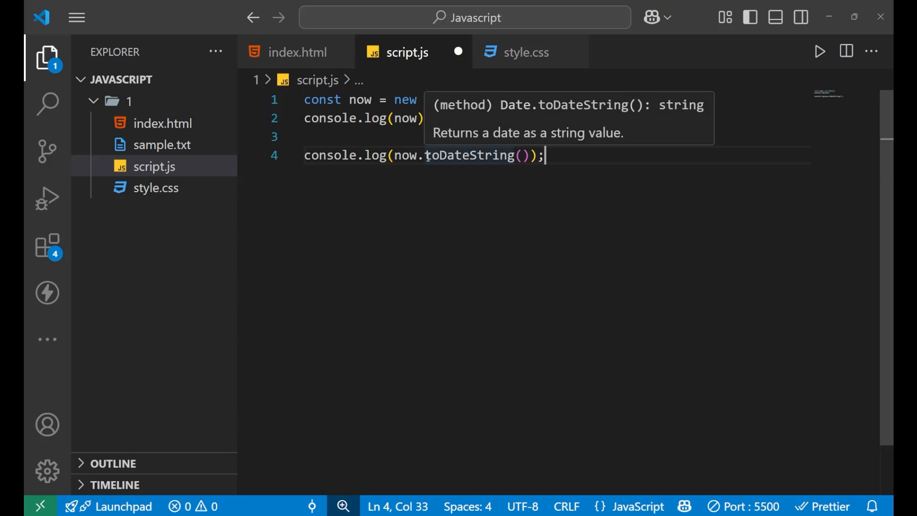
double_click(466, 155)
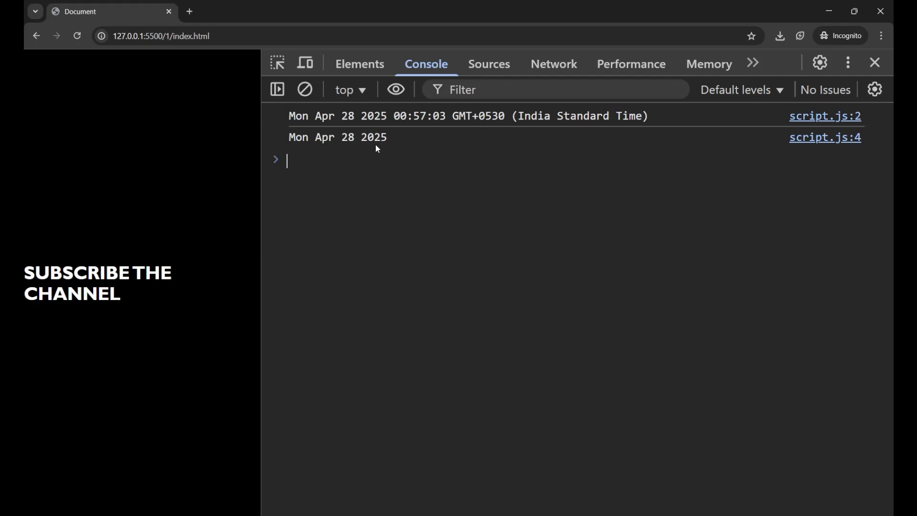
- Highlight the time portion of the full-date output and return to script.js in the editor
double_click(337, 136)
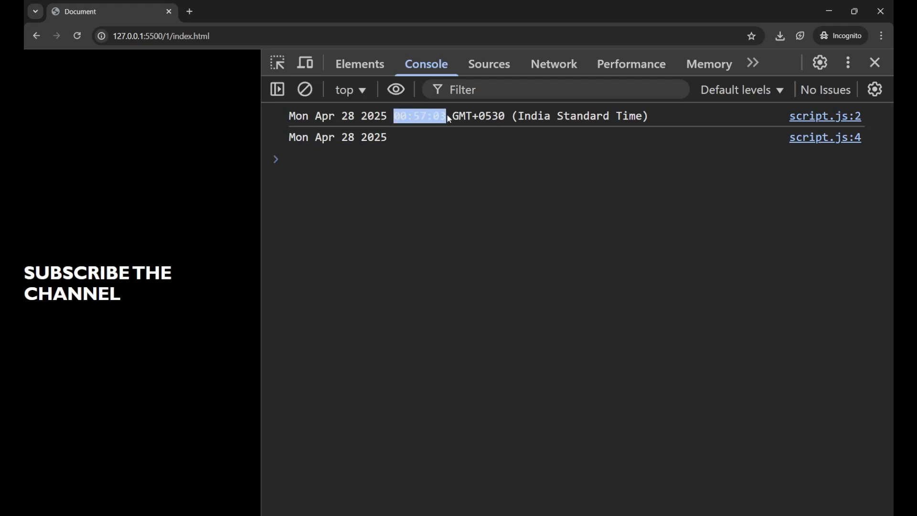
key(alt+tab)
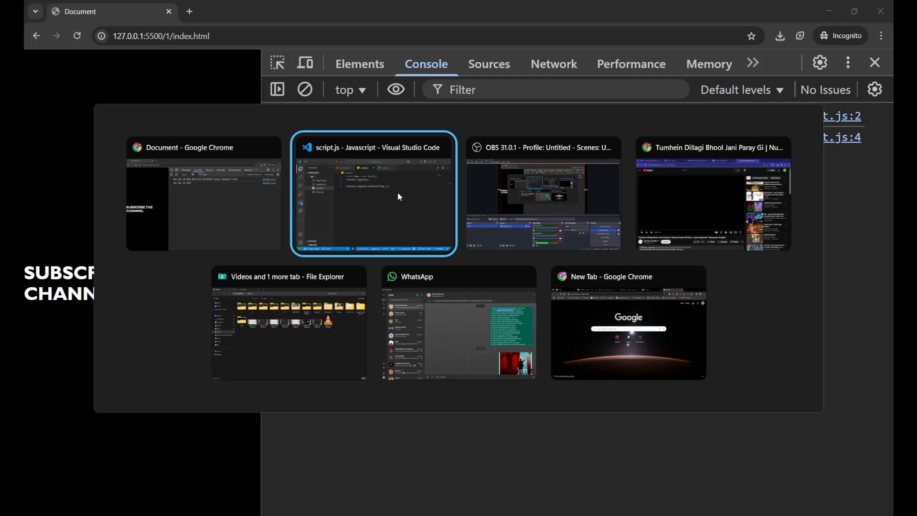
click(374, 194)
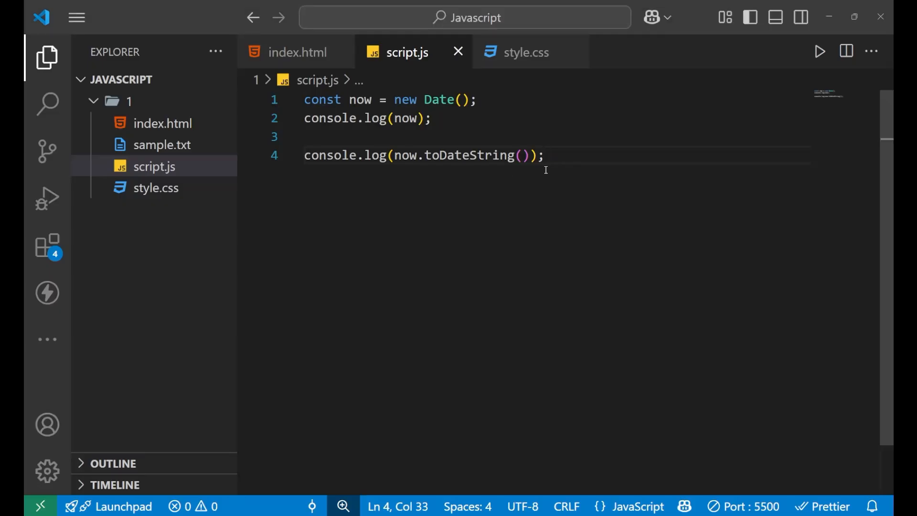
- Add console.log(now.toTimeString()); on line 6, comment out the toDateString log and switch to Chrome
key(Enter)
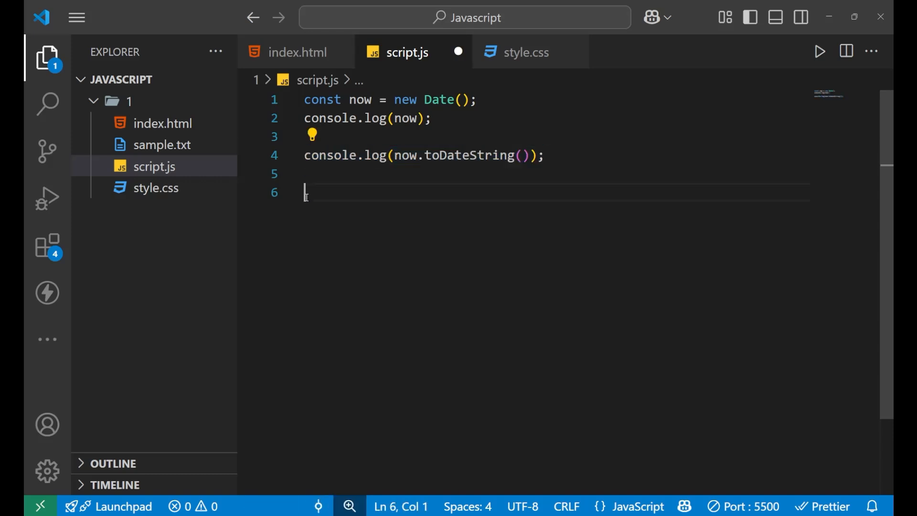
text(console.log(now.toDateString());)
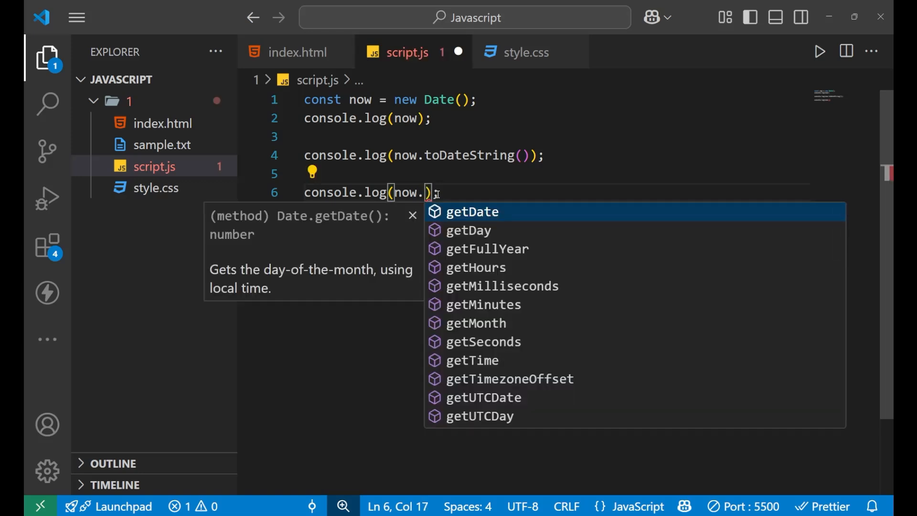
text(toTimeString()
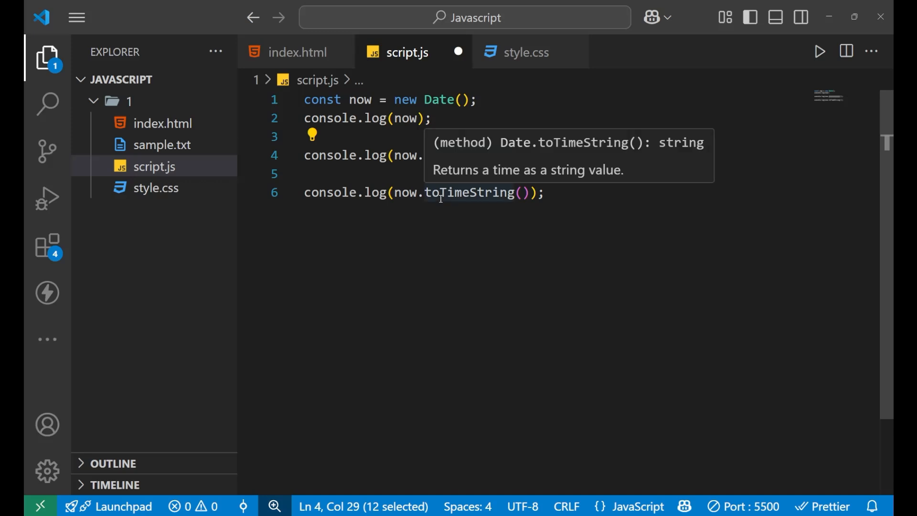
text(toDateString());)
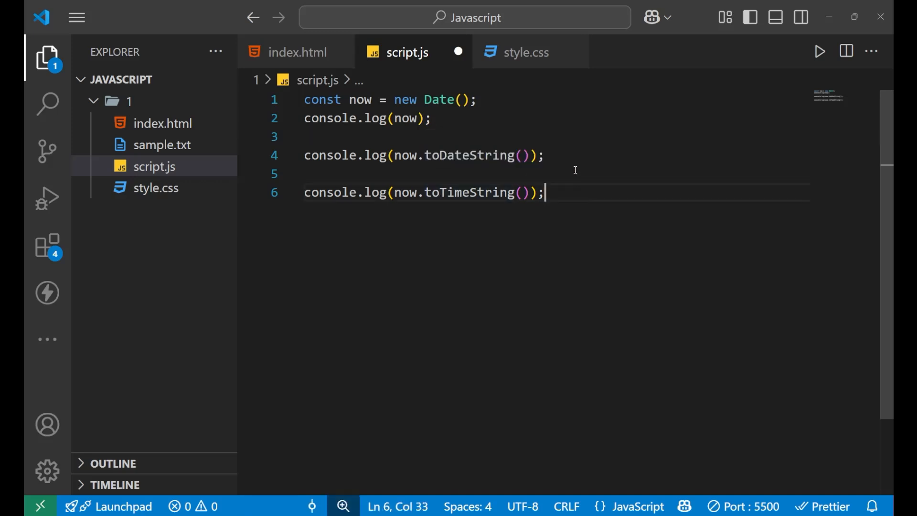
key(ctrl+/)
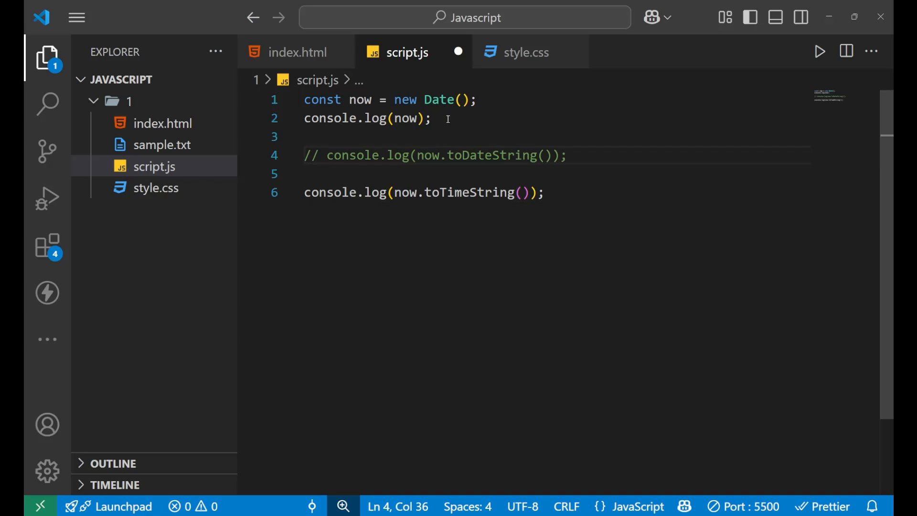
key(alt+tab)
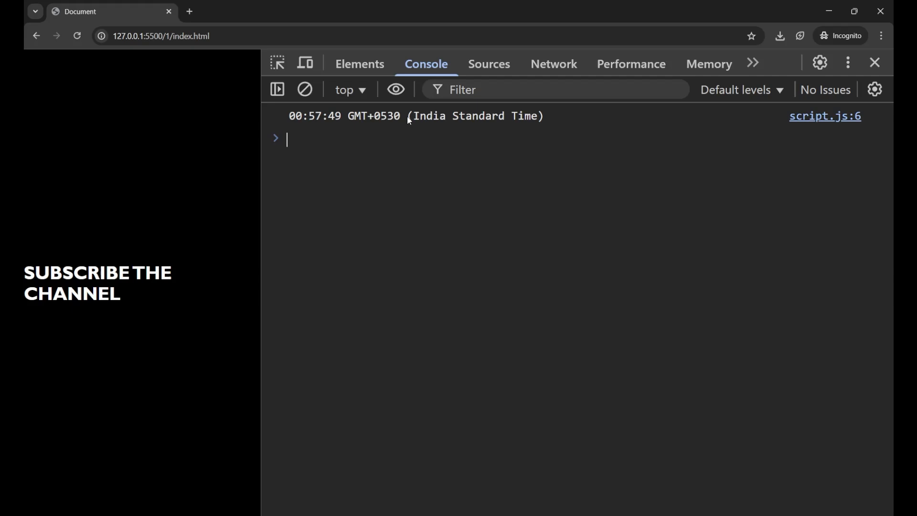
- Highlight the time value 00:57:49 GMT+0530 in the console output
double_click(474, 116)
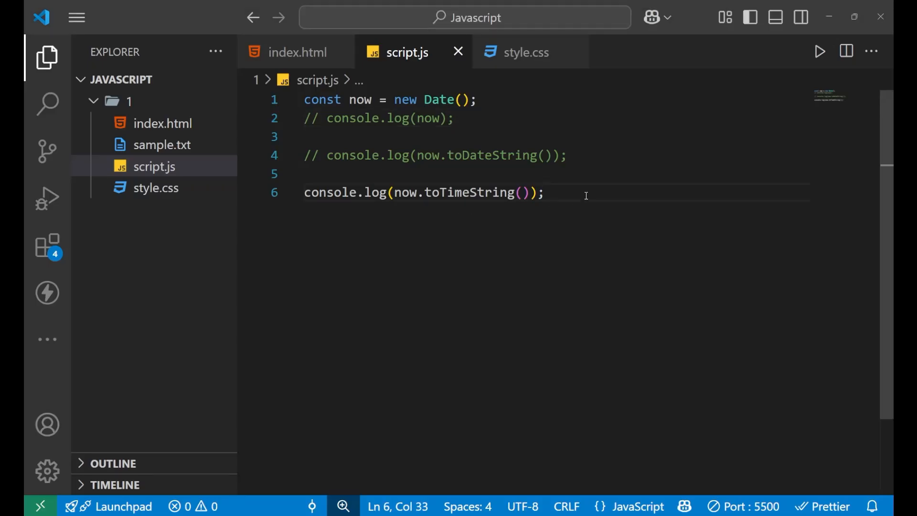
- Comment out the toTimeString log line and add blank lines below the commented logs
key(ctrl+/)
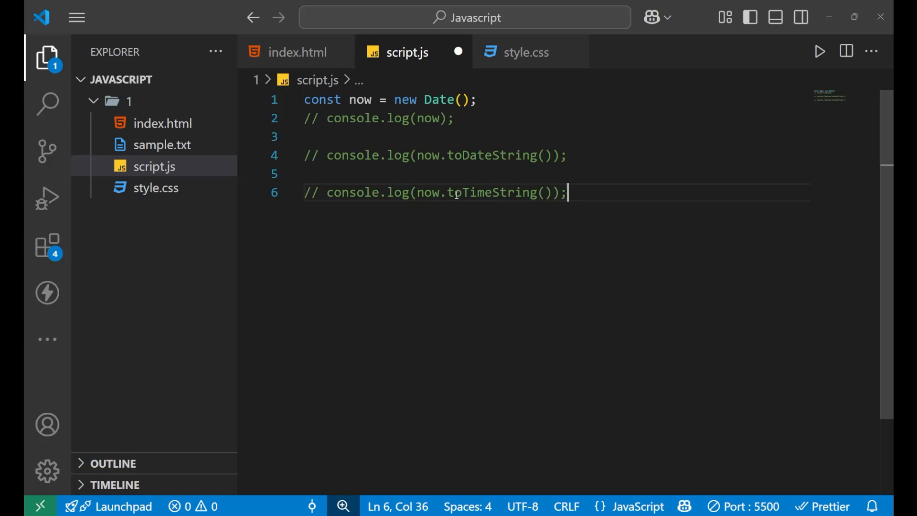
double_click(439, 99)
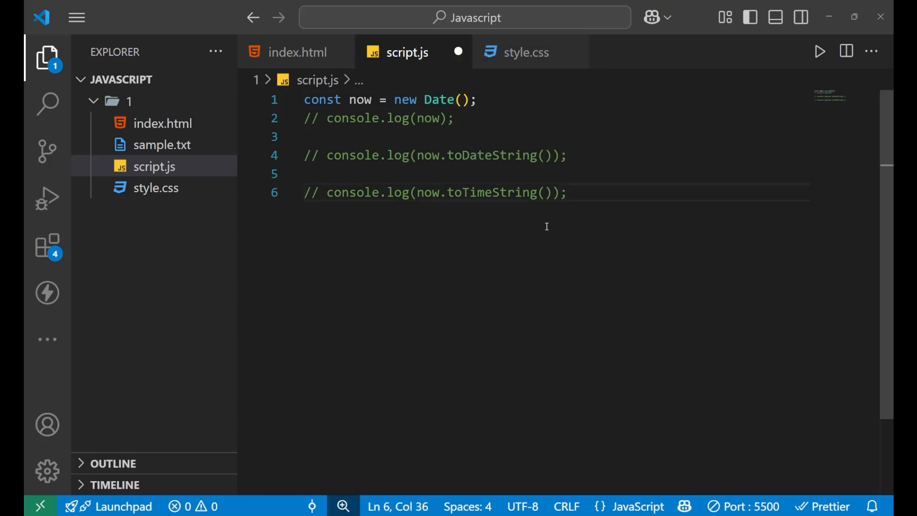
key(Enter)
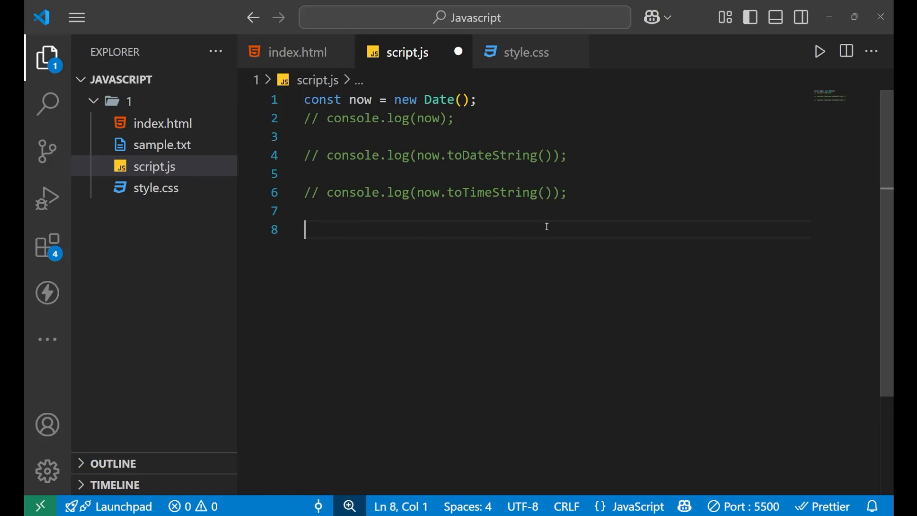
- Log Year, Month (+1), Date, Hours, Minutes and Seconds with getFullYear, getMonth()+1, getDate, getHours, getMinutes, getSeconds
text(console.log("Year:", now.getFullYear());)
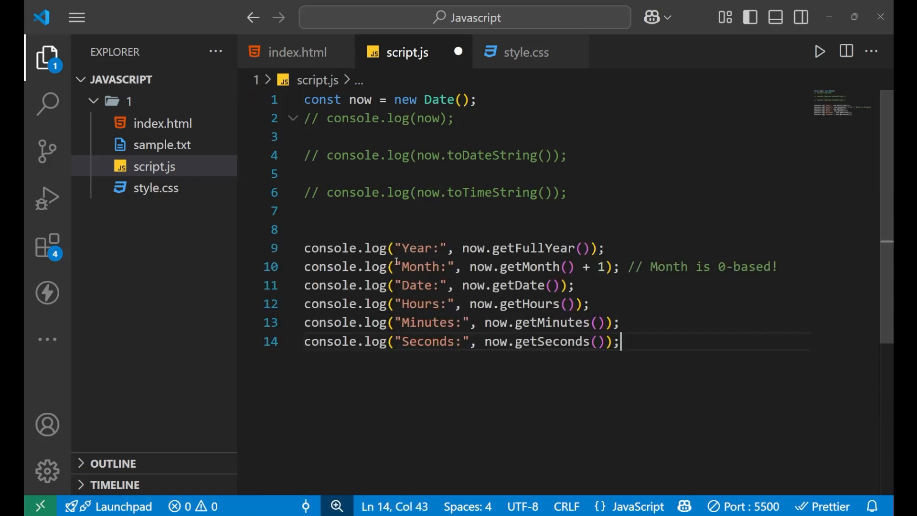
mouse_move(331, 247)
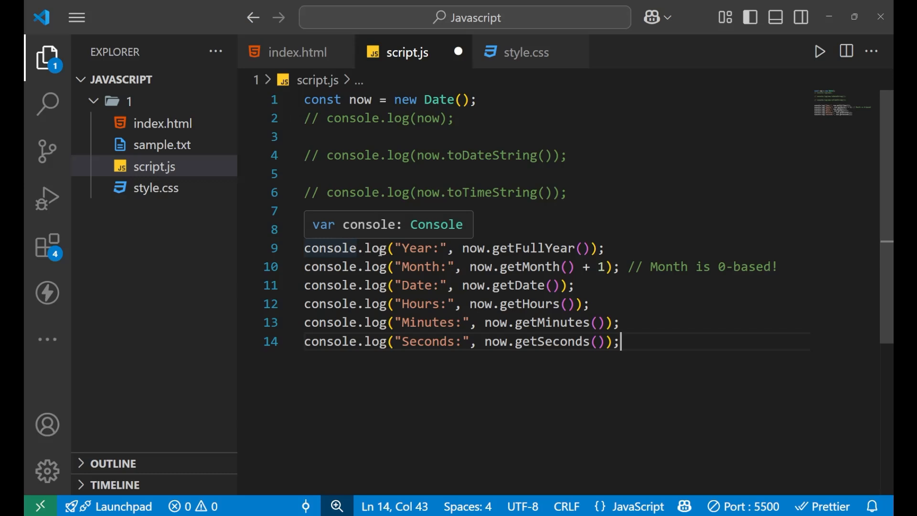
mouse_move(405, 251)
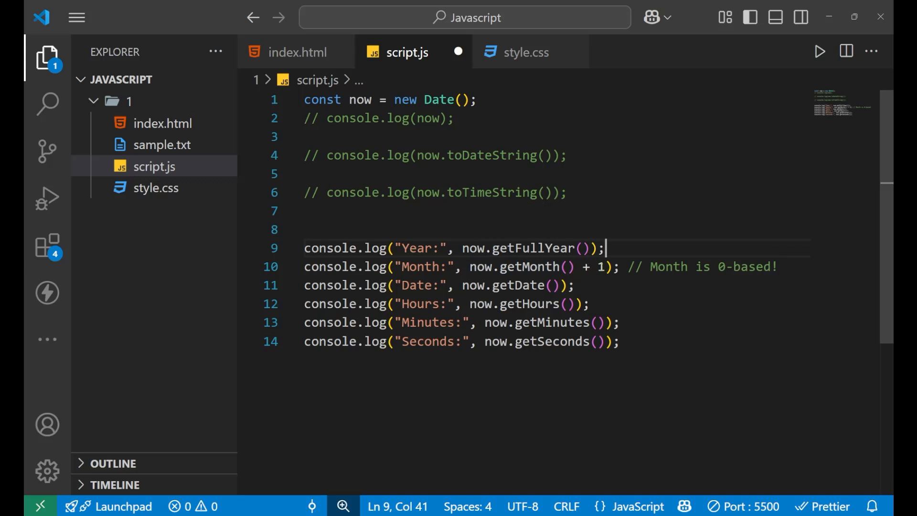
drag(650, 267, 725, 267)
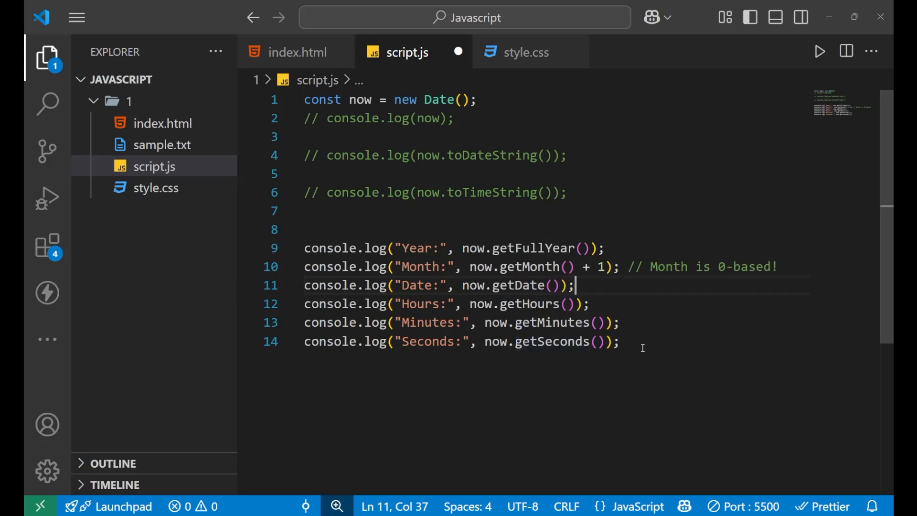
click(619, 342)
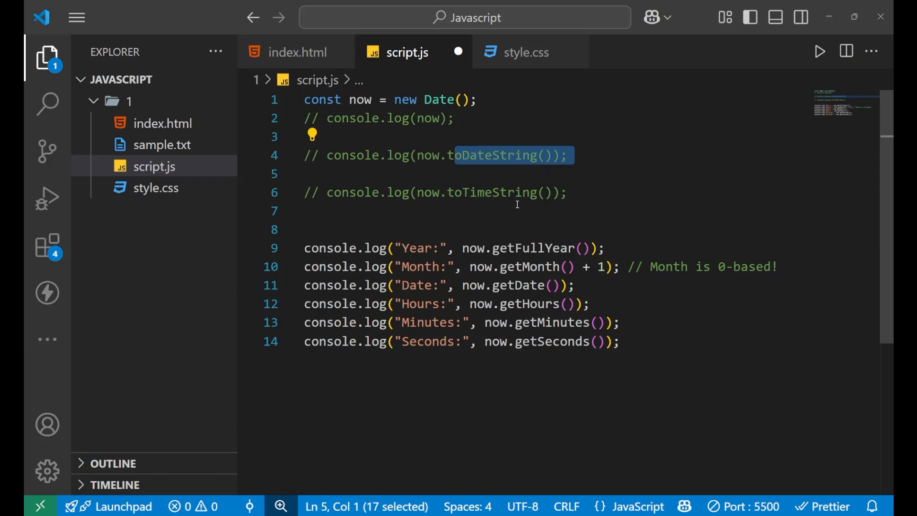
click(568, 155)
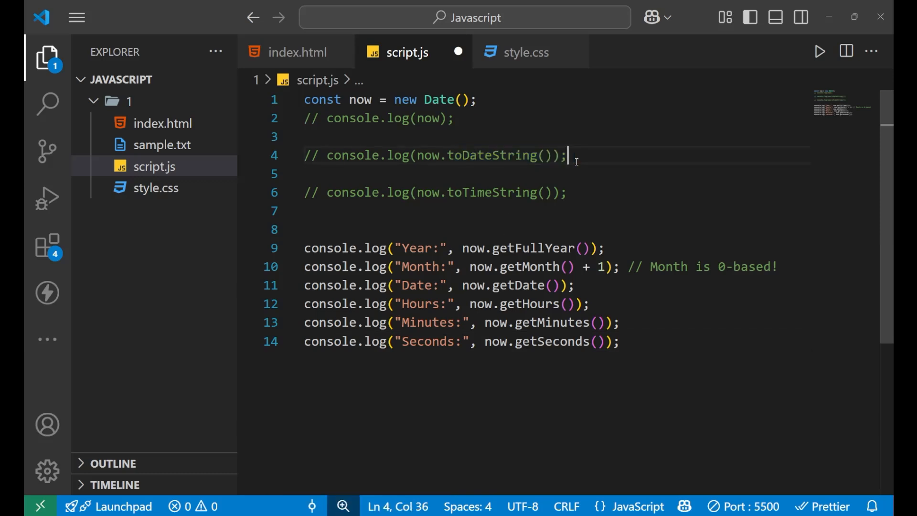
double_click(417, 284)
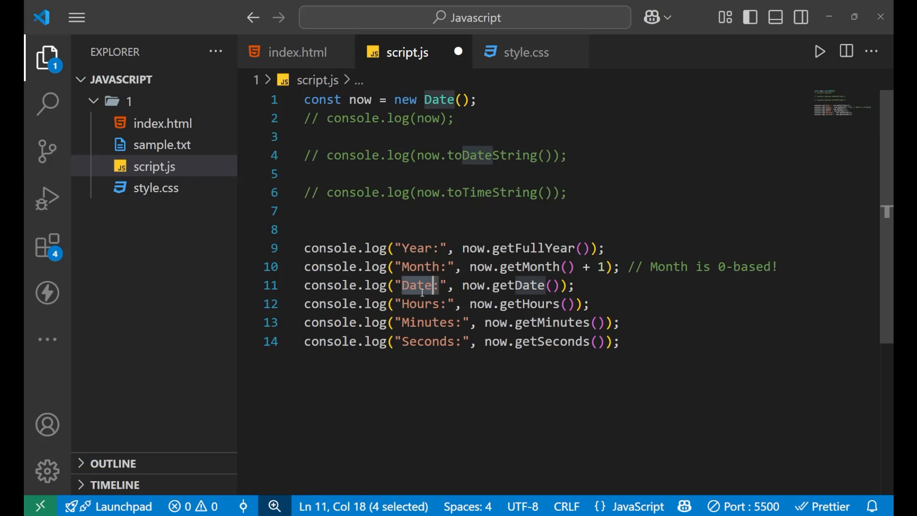